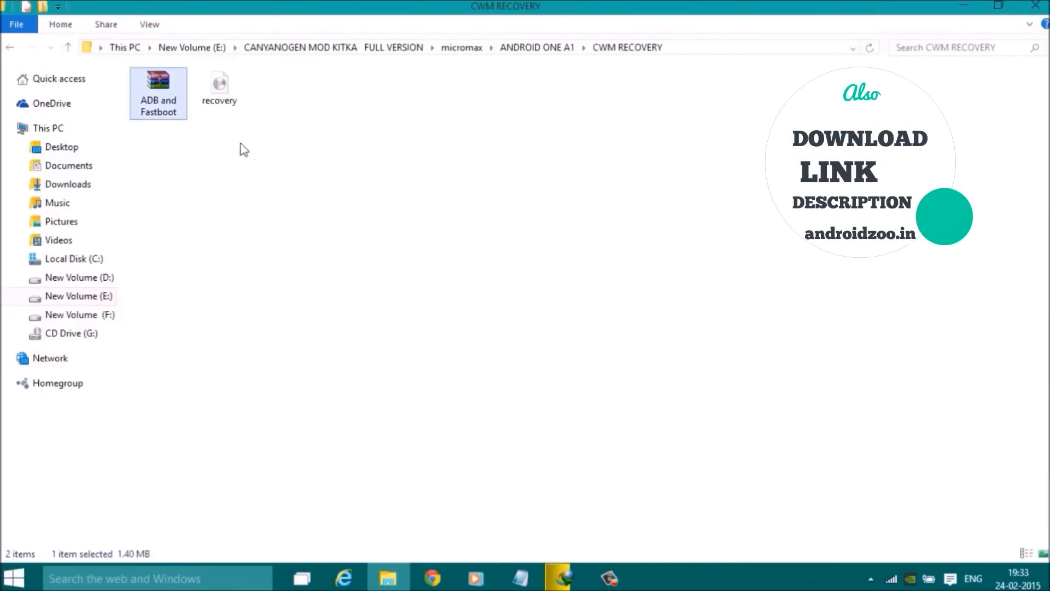
Step: Extract the ADB and Fastboot archive into its own folder inside CWM RECOVERY
click(219, 87)
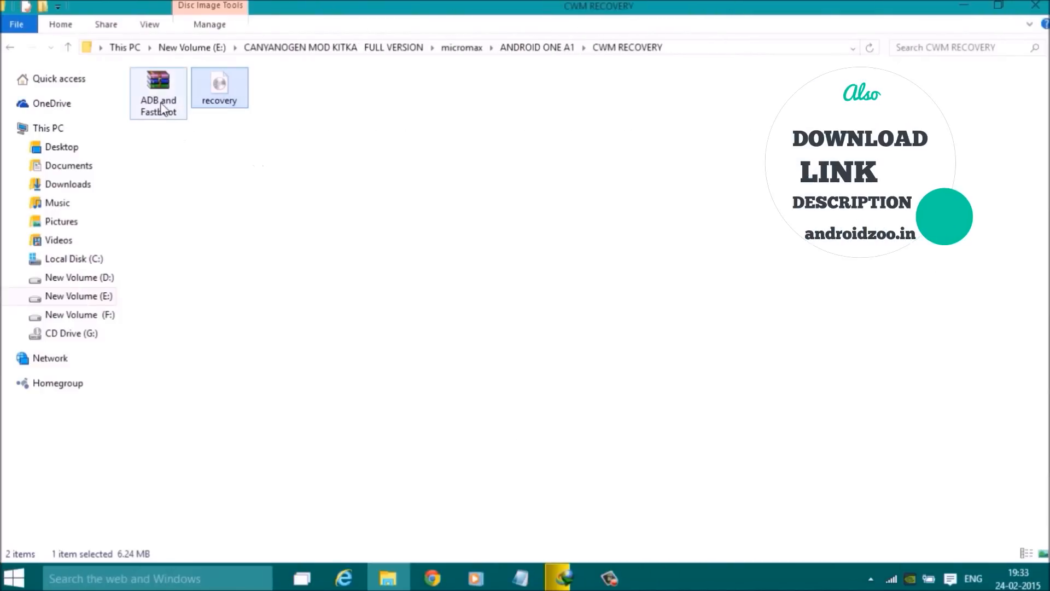
right_click(158, 94)
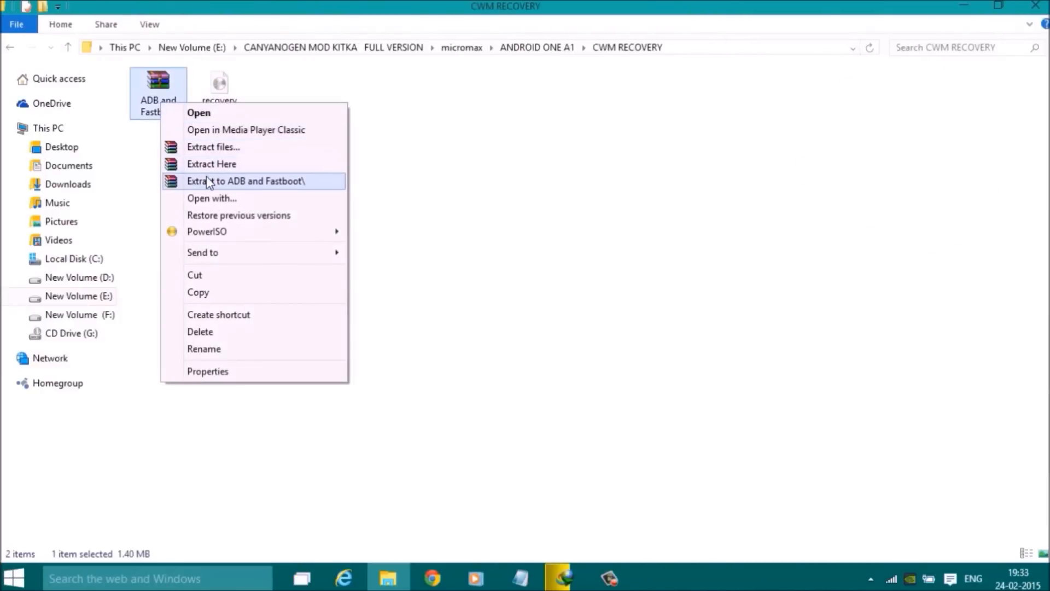
click(245, 181)
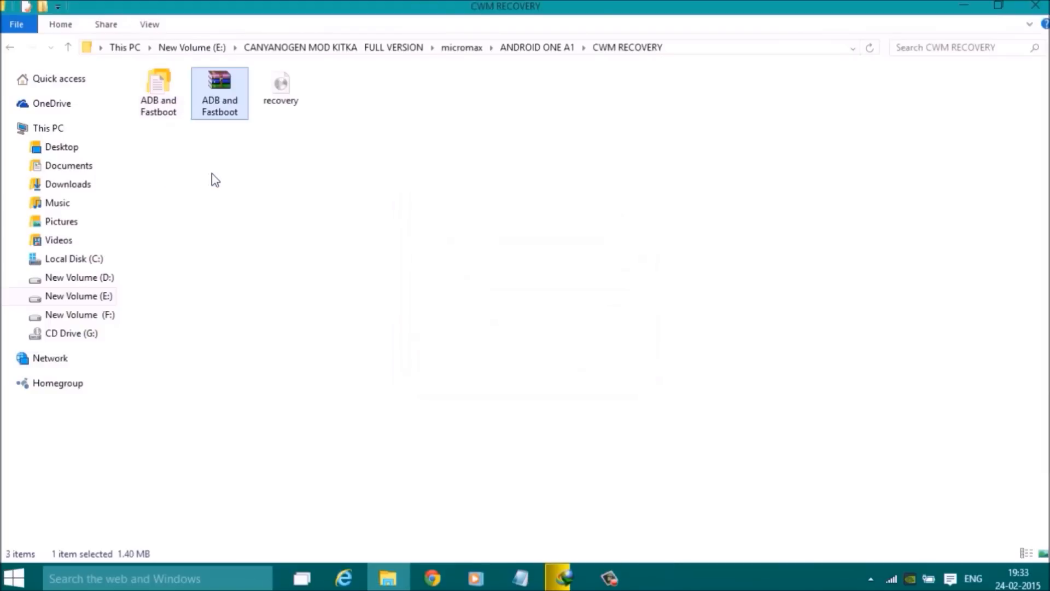
Step: Enter the extracted ADB and Fastboot folder holding adb, fastboot, cmd and the recovery image
click(280, 87)
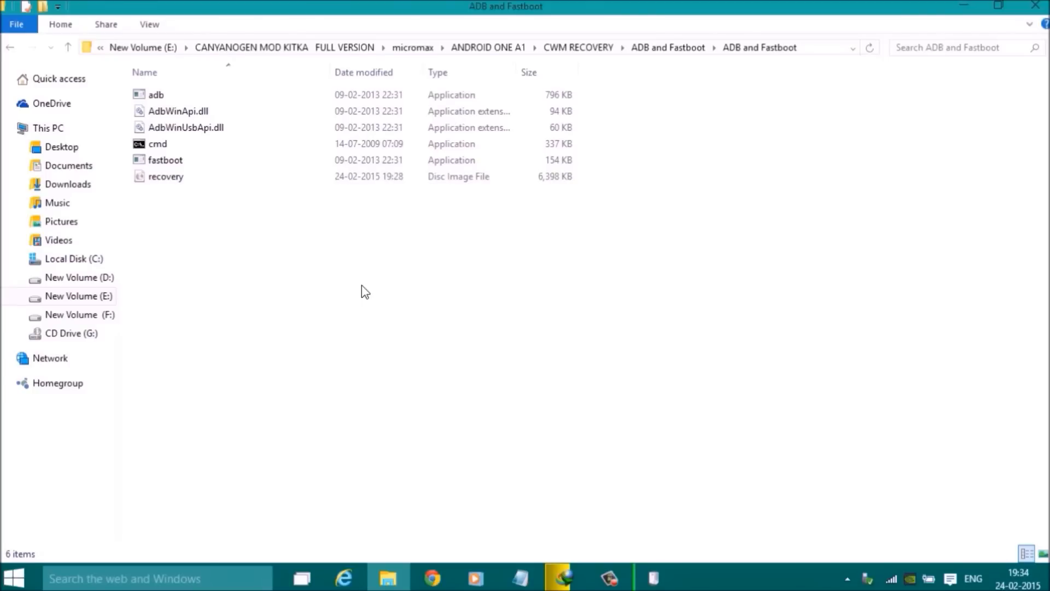
right_click(364, 290)
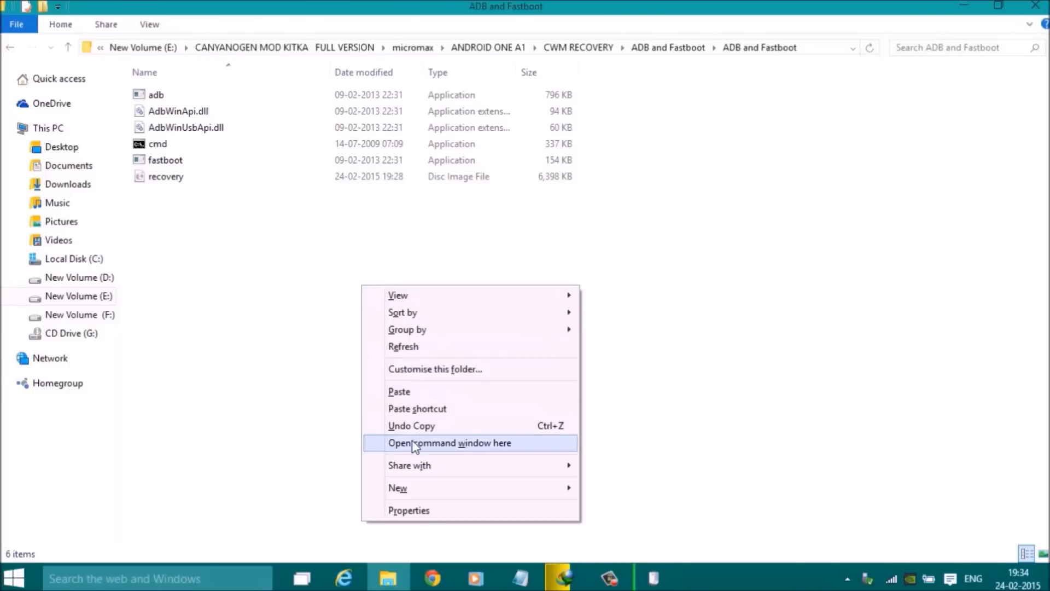
Step: In a command window here, enter 'fastboot flash recovery recovery.img'
click(449, 441)
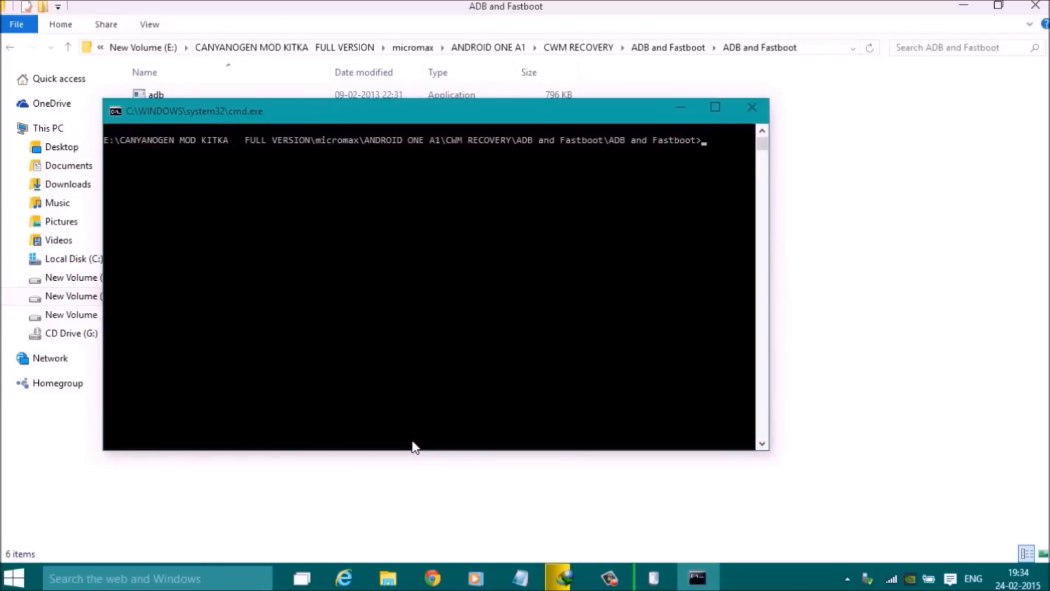
text(fastboot f)
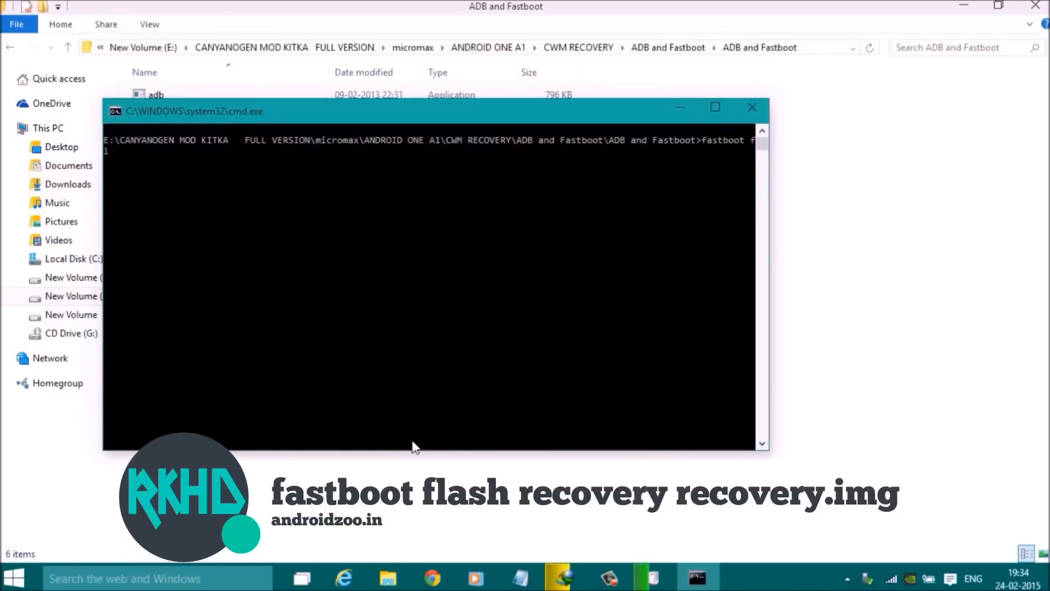
text(lash r)
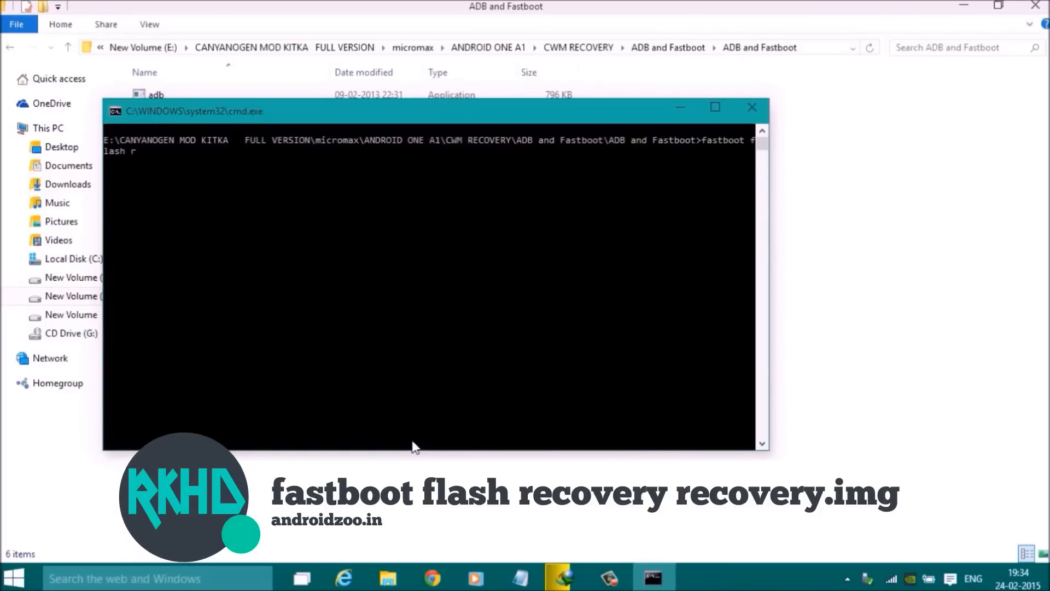
text(ecovery)
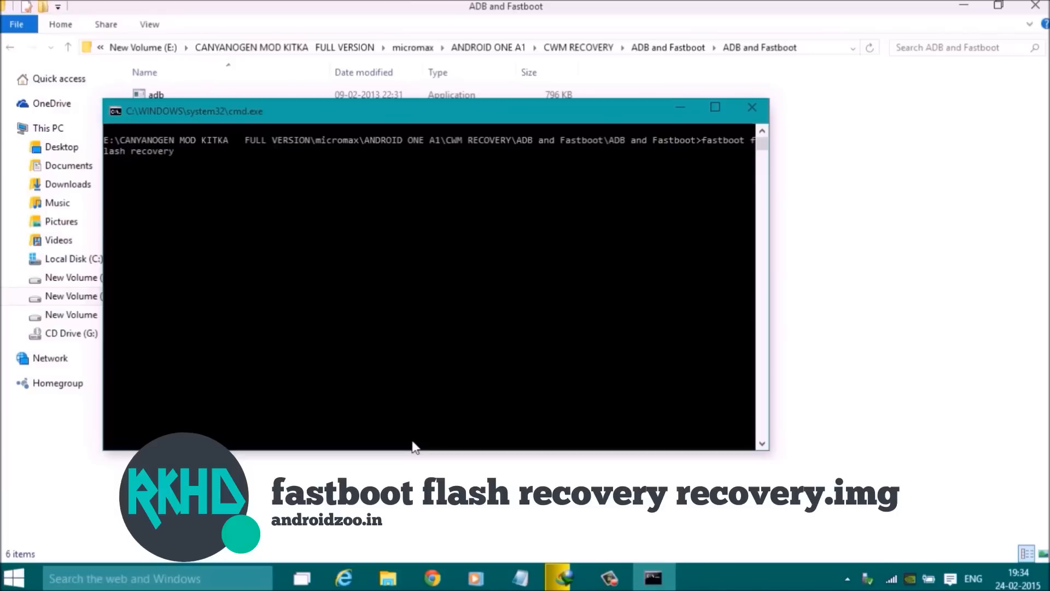
text(recov)
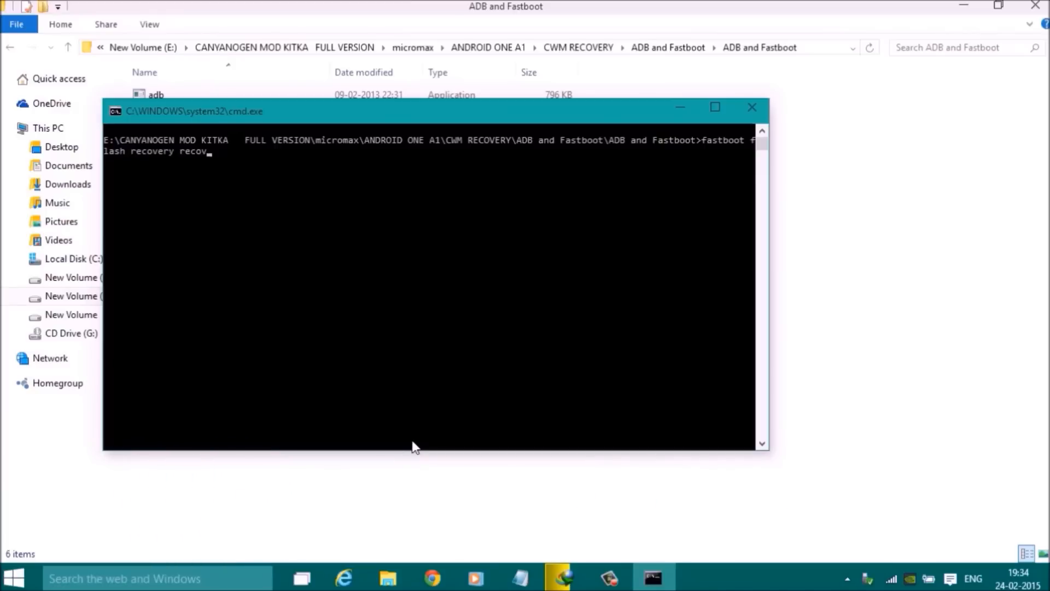
text(ery.img)
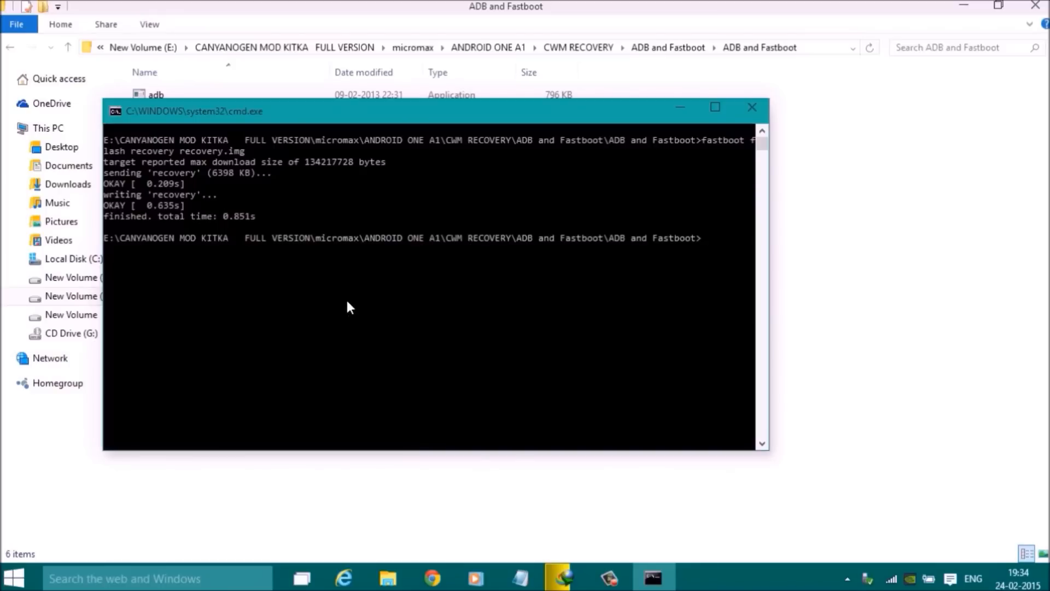
mouse_move(299, 308)
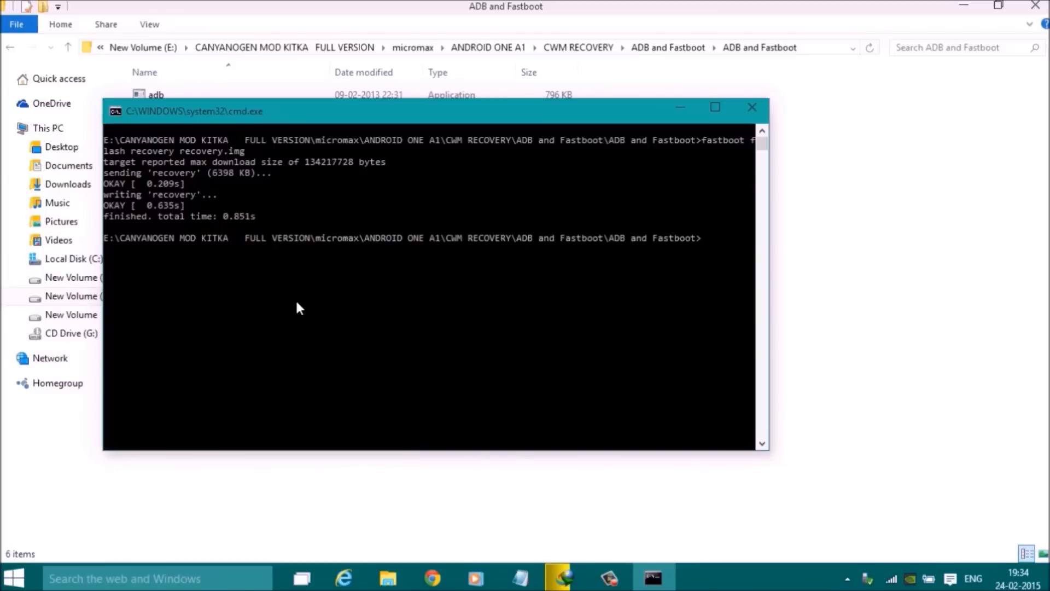
Step: After the flash finishes OKAY, begin typing the 'fastboot reboot' command
text(fastb)
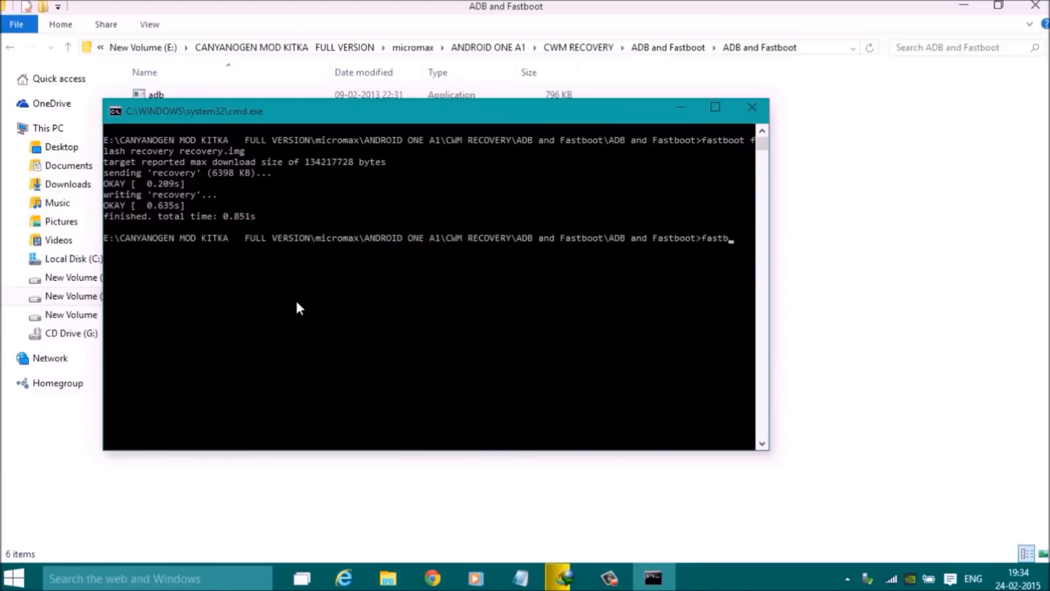